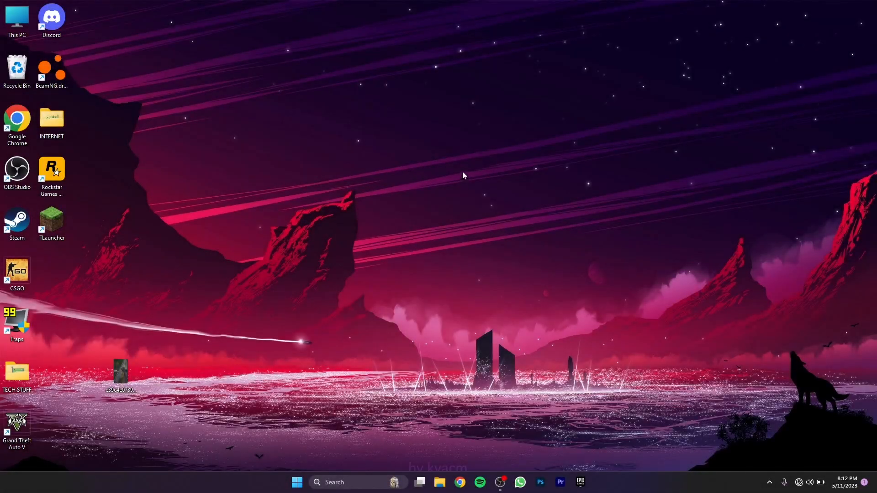
pyautogui.moveTo(137, 349)
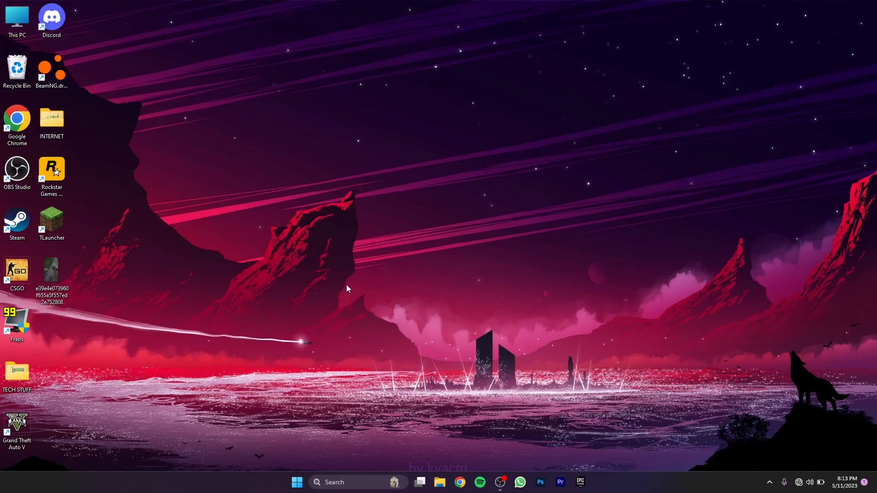
pyautogui.moveTo(338, 294)
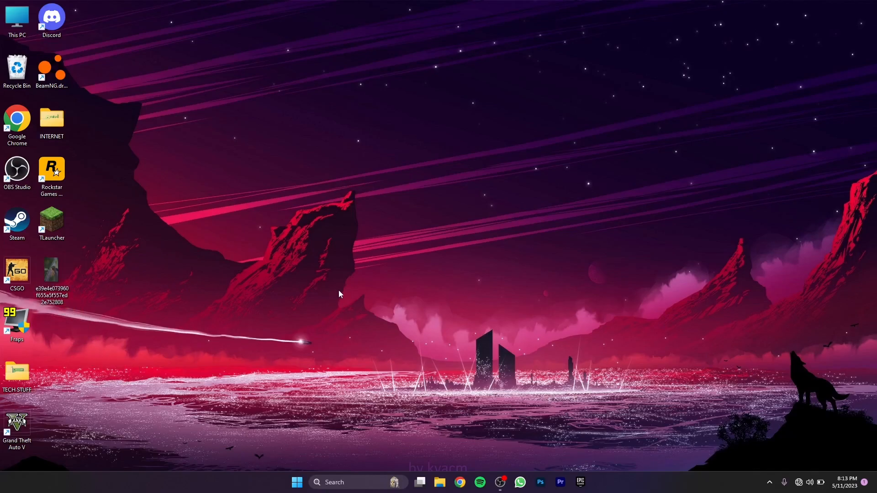
pyautogui.moveTo(95, 432)
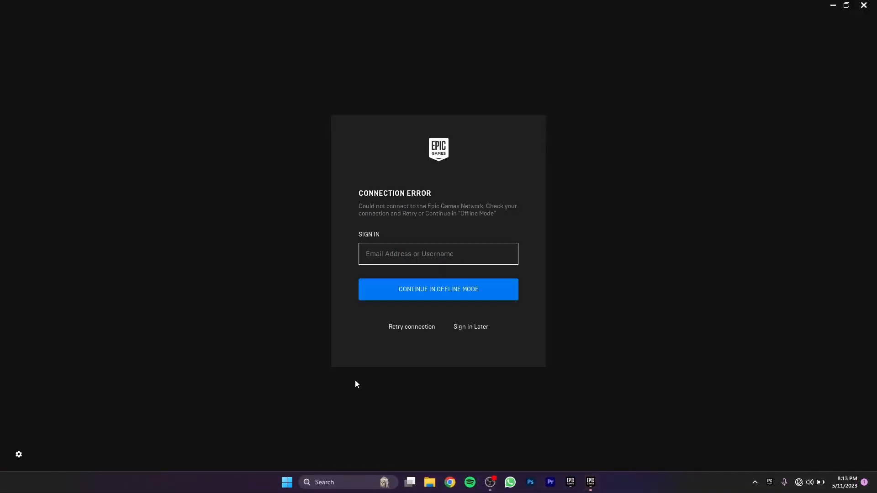
pyautogui.moveTo(456, 261)
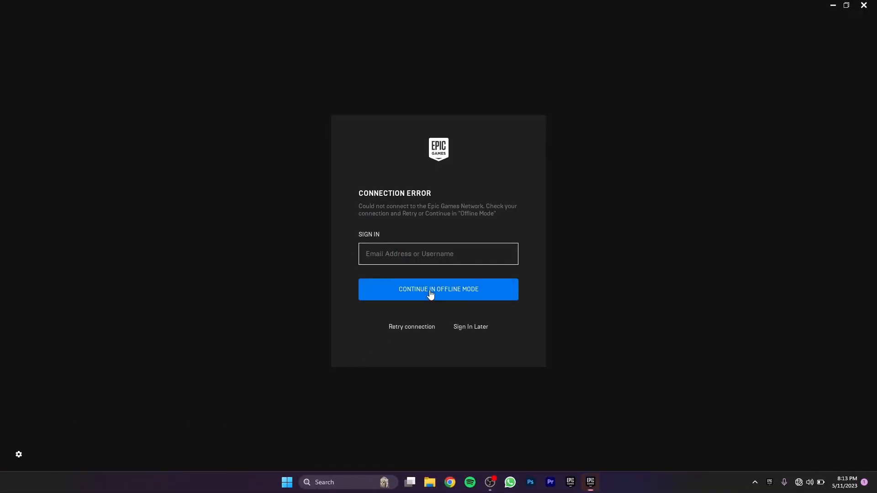
# Step: Try continuing and skipping sign-in without internet, then check the computer's network connection
pyautogui.click(438, 289)
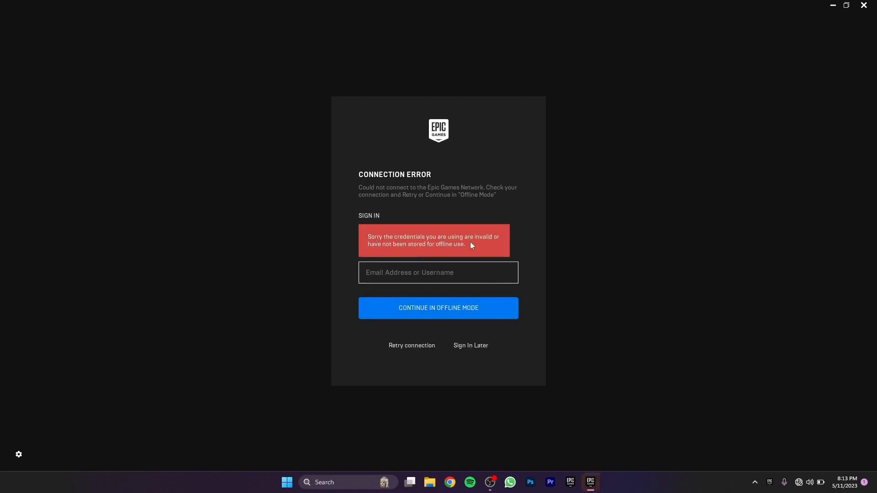
pyautogui.moveTo(438, 272)
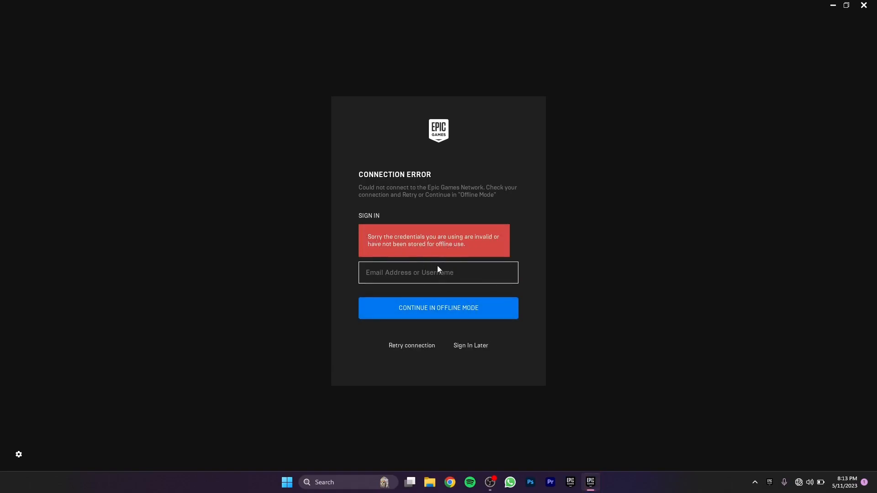
pyautogui.click(438, 307)
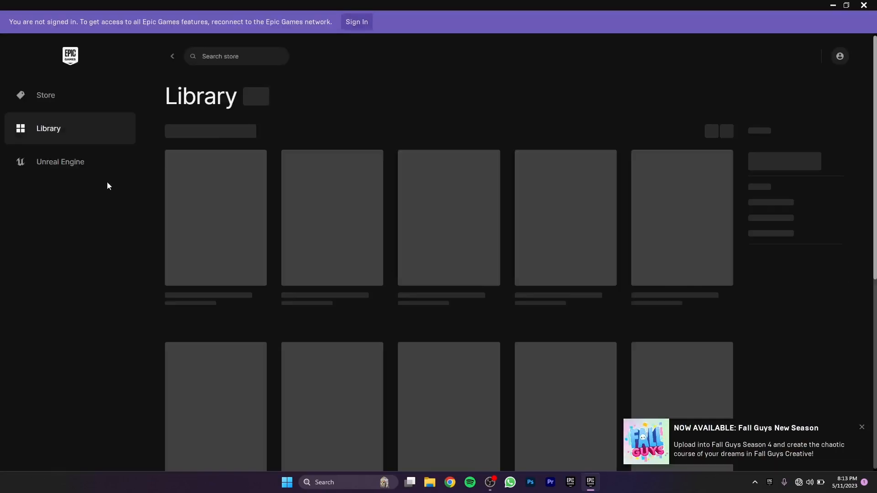
pyautogui.click(356, 22)
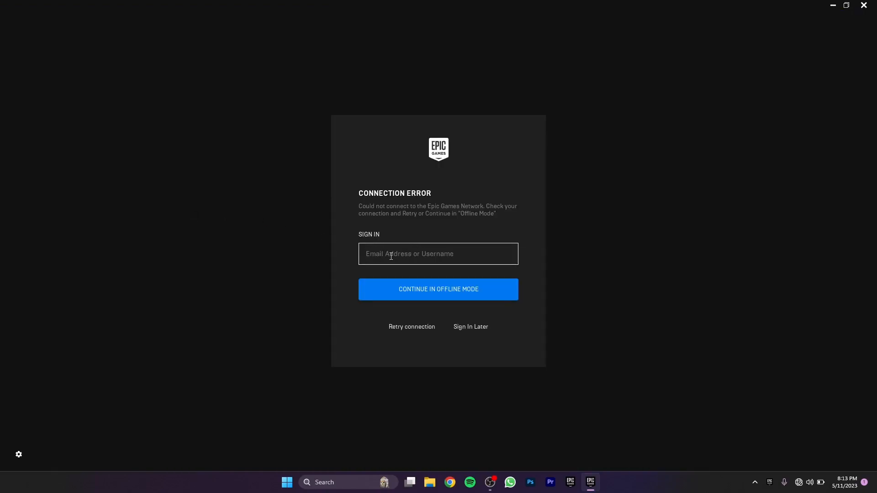
pyautogui.moveTo(865, 18)
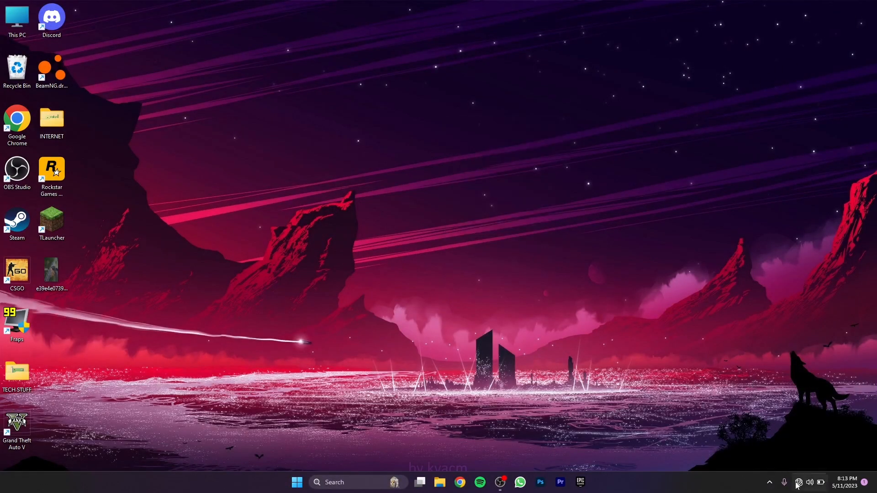
pyautogui.click(810, 483)
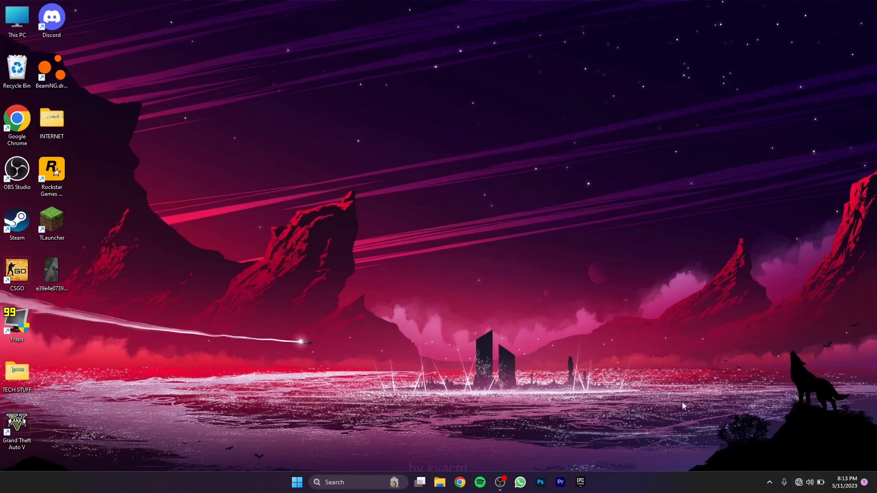
pyautogui.moveTo(578, 439)
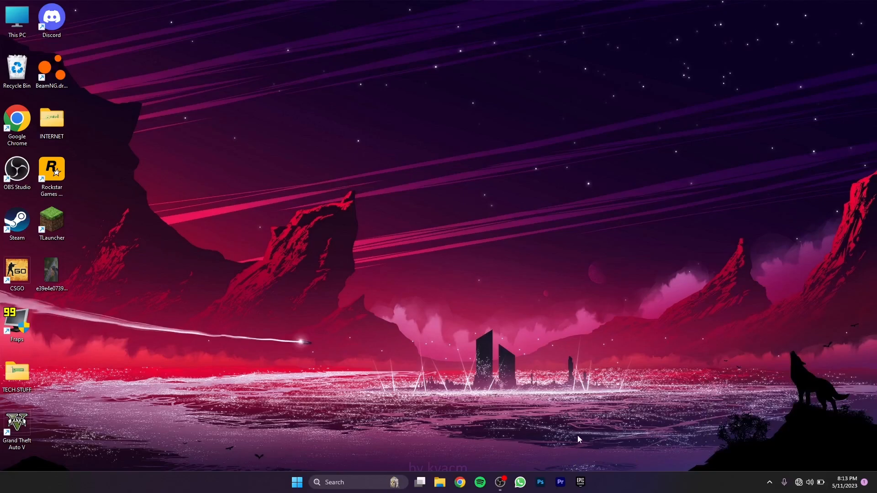
pyautogui.moveTo(592, 431)
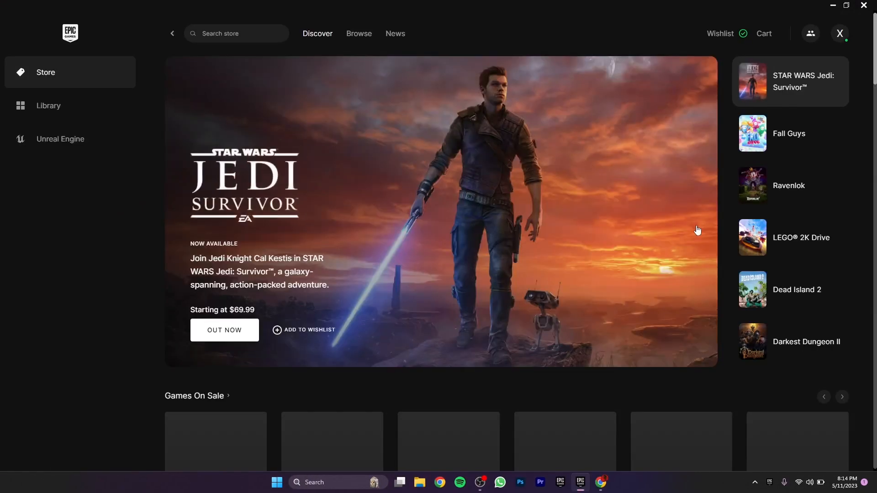
pyautogui.moveTo(410, 90)
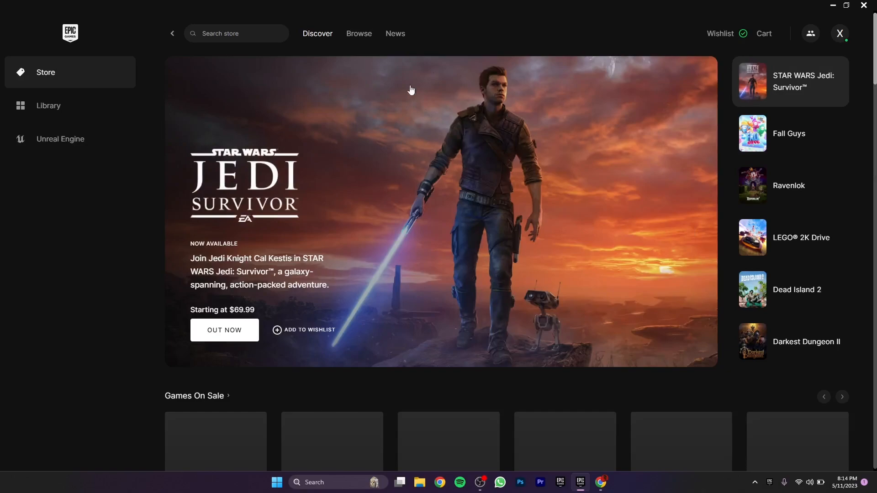
# Step: Turn on Enable Offline Mode Browsing under Preferences from the account Settings
pyautogui.click(839, 33)
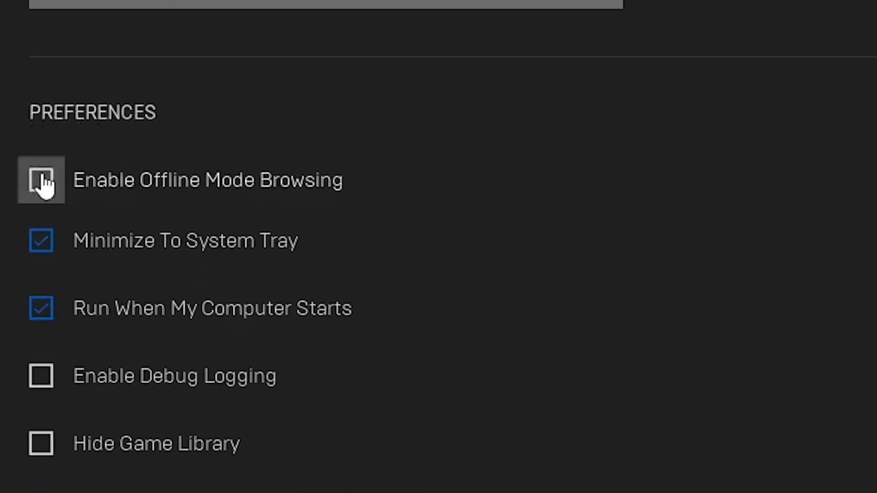
pyautogui.click(40, 180)
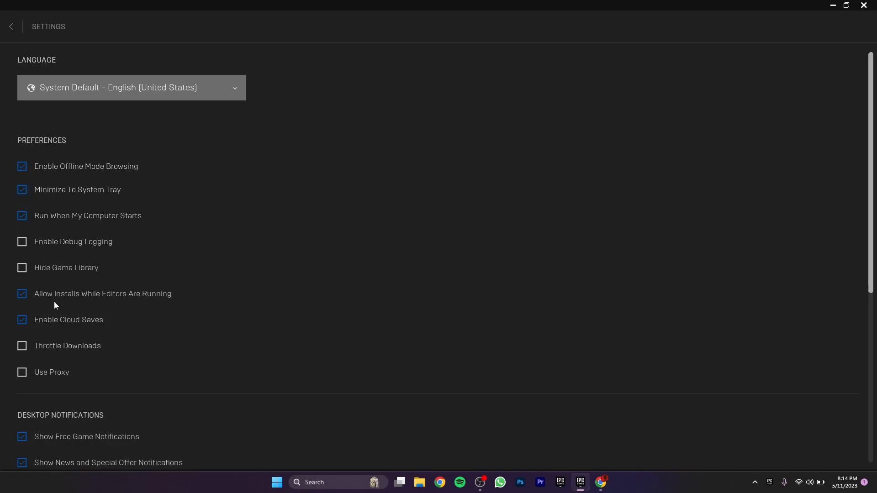
pyautogui.moveTo(137, 189)
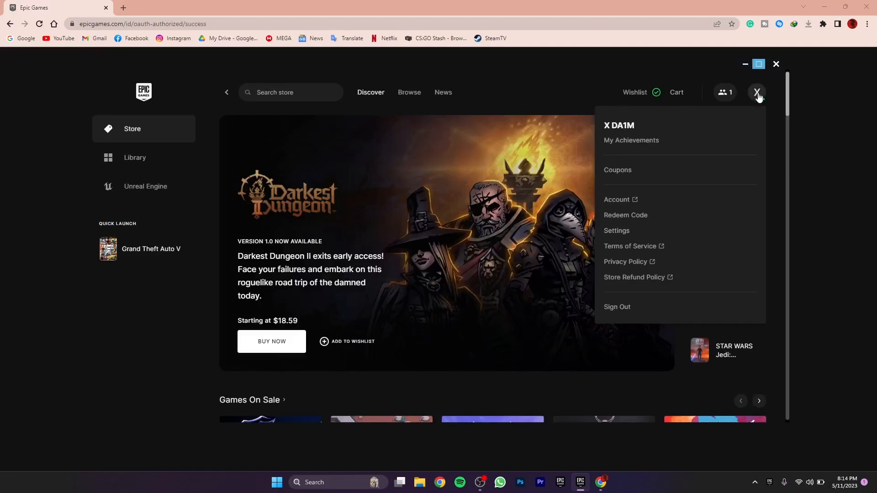
pyautogui.click(775, 63)
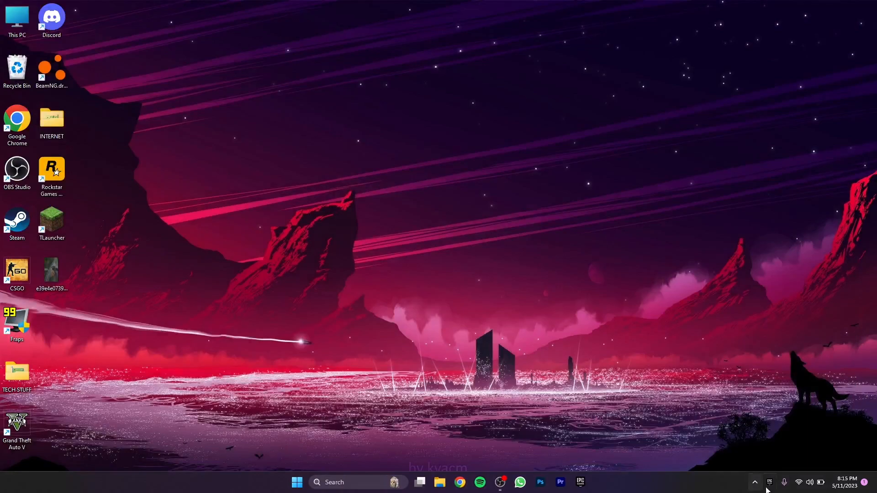
pyautogui.moveTo(639, 441)
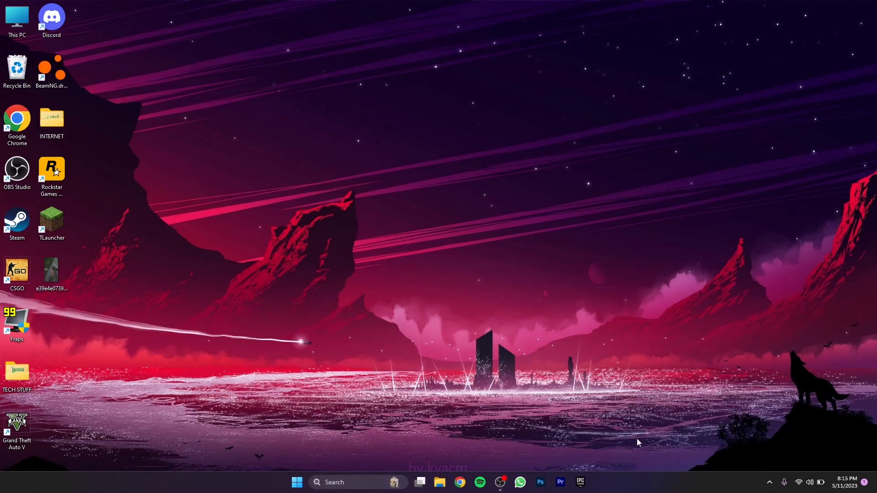
# Step: Reopen the launcher and continue in offline mode from the connection error screen
pyautogui.click(580, 482)
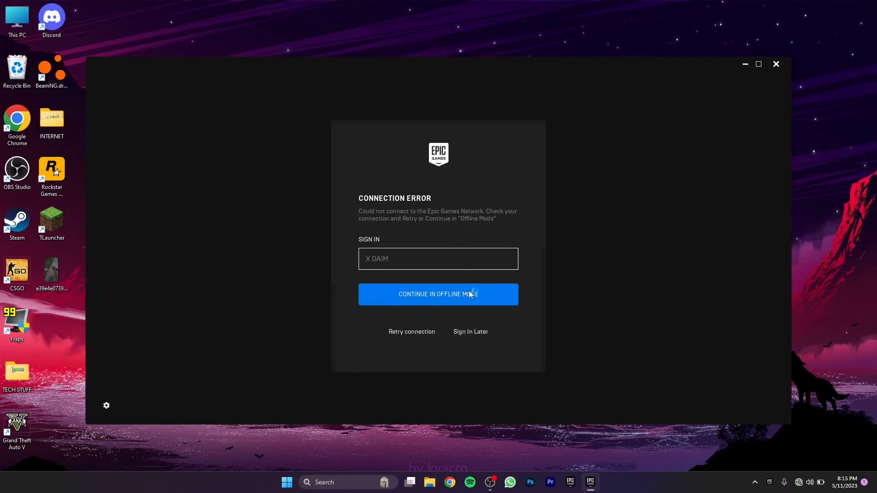
pyautogui.click(438, 294)
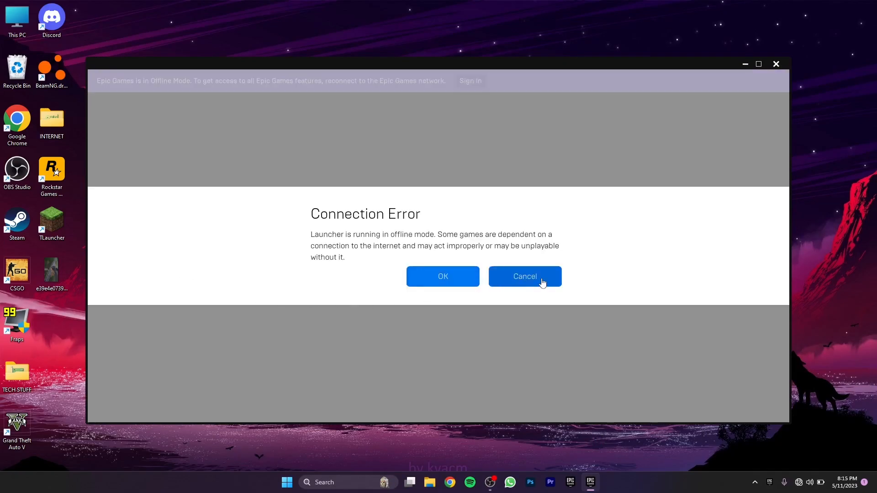
# Step: Dismiss the offline warning and scroll the library down to Grand Theft Auto V
pyautogui.click(443, 276)
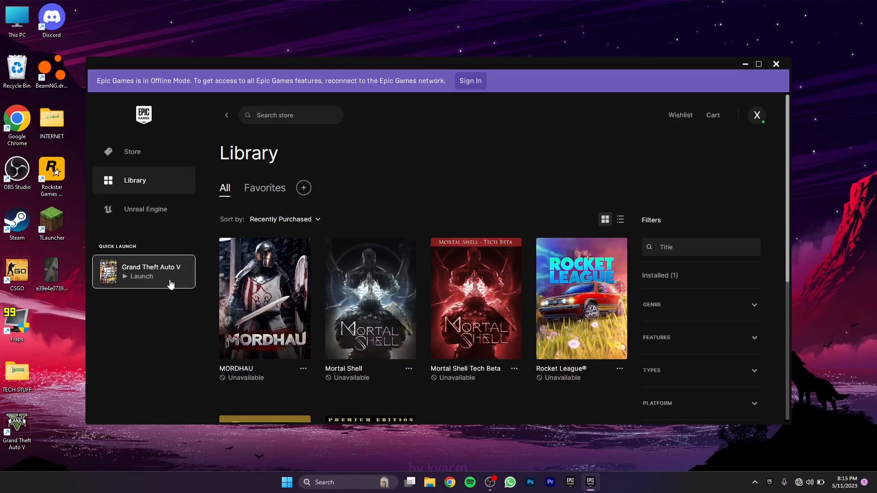
pyautogui.moveTo(157, 205)
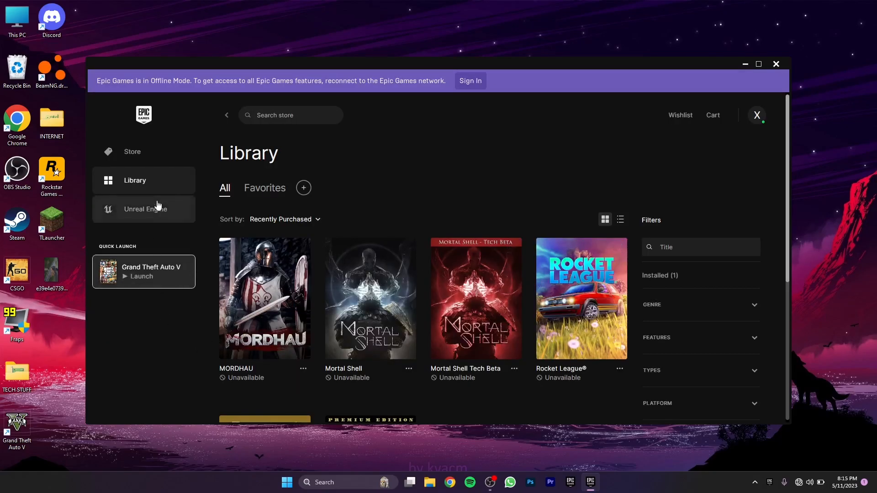
pyautogui.scroll(-3)
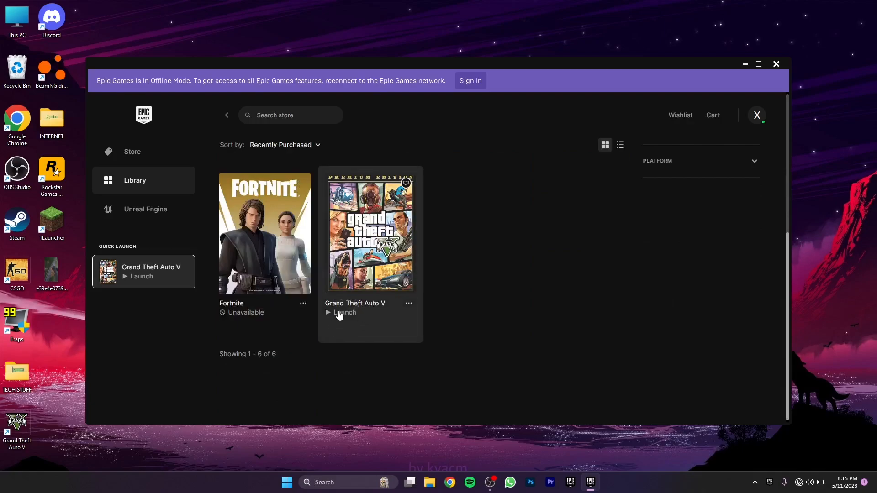
pyautogui.moveTo(501, 322)
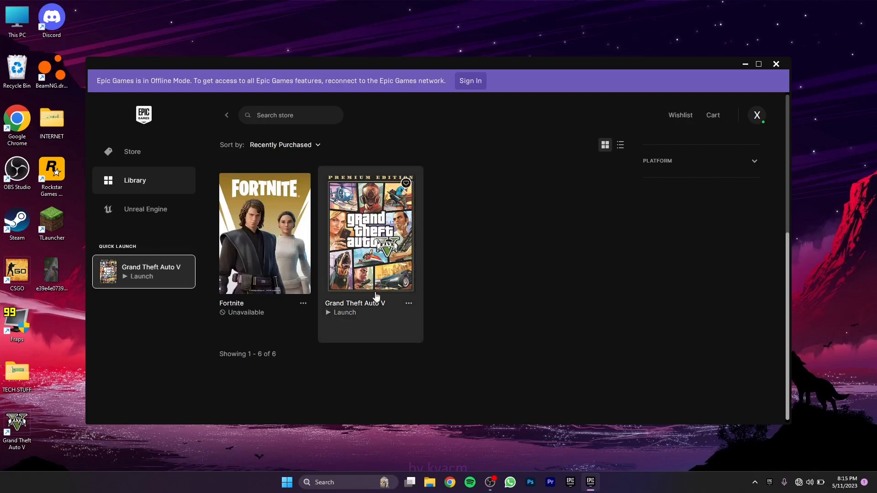
pyautogui.moveTo(334, 319)
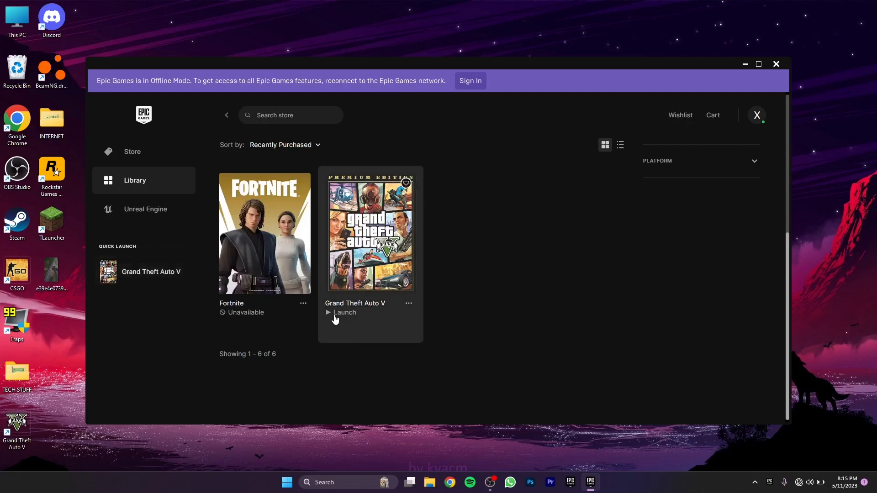
# Step: Launch Grand Theft Auto V from the library, accepting the offline mode warning
pyautogui.click(342, 312)
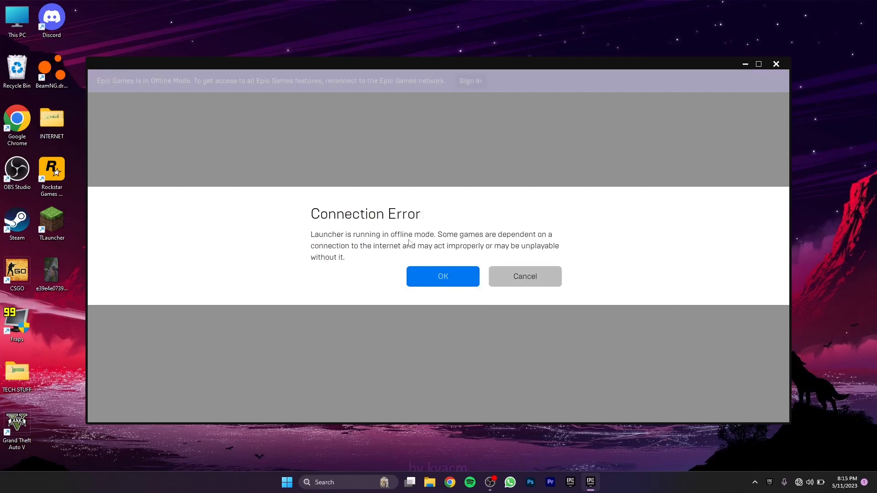
pyautogui.moveTo(425, 251)
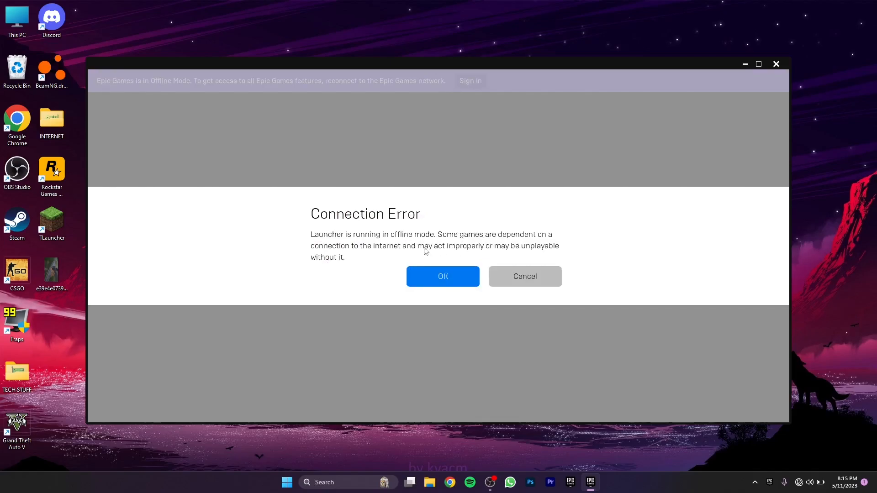
pyautogui.moveTo(512, 254)
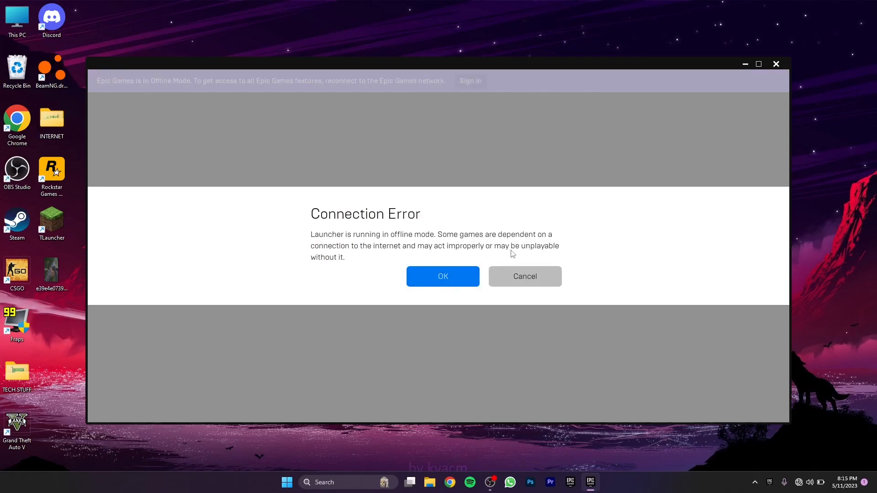
pyautogui.click(443, 277)
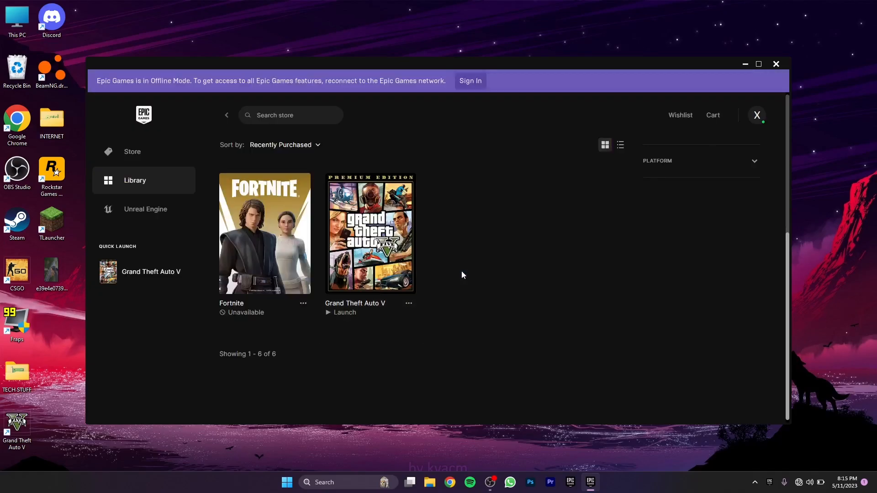
pyautogui.click(344, 312)
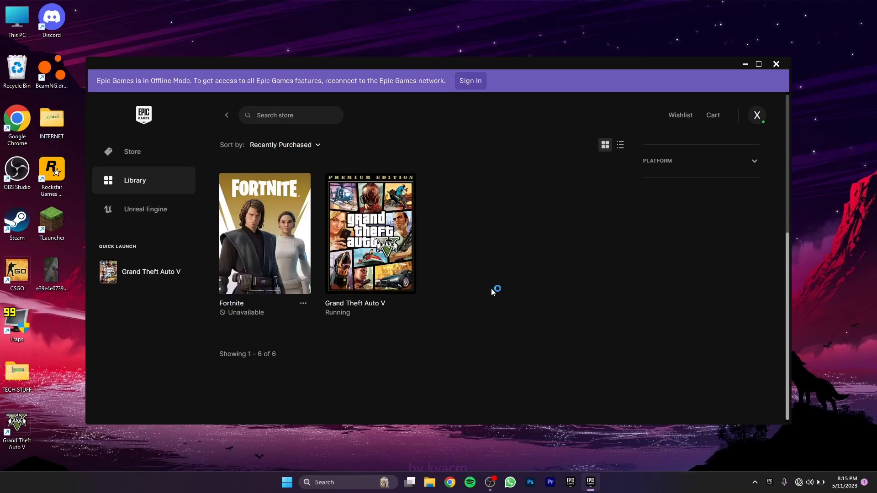
pyautogui.click(369, 233)
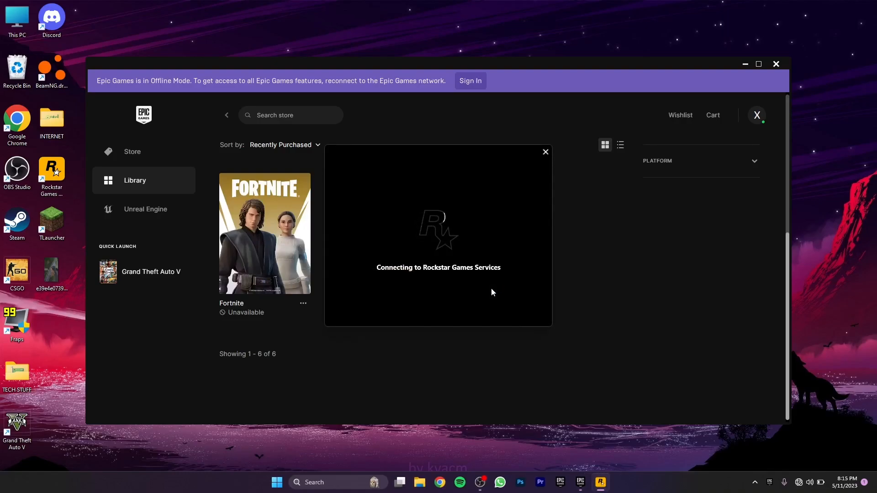